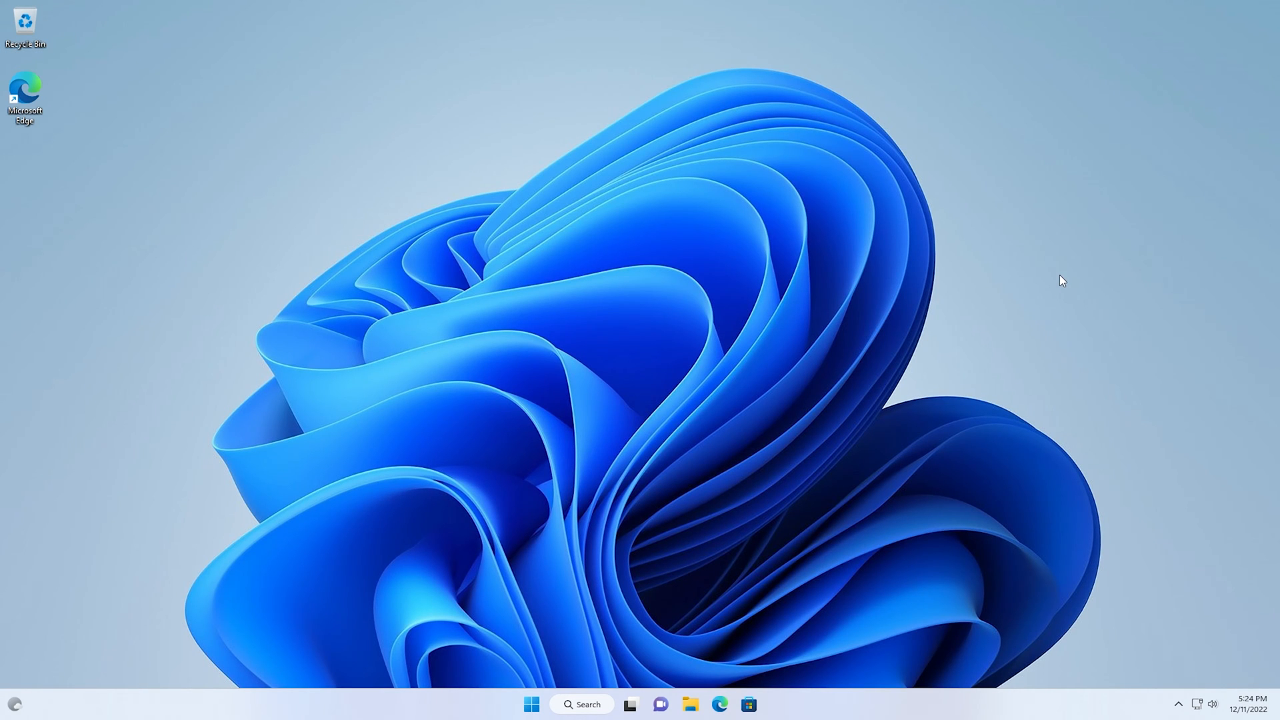
- Launch Microsoft Edge from the taskbar
{"action": "left_click", "coordinate": [721, 704]}
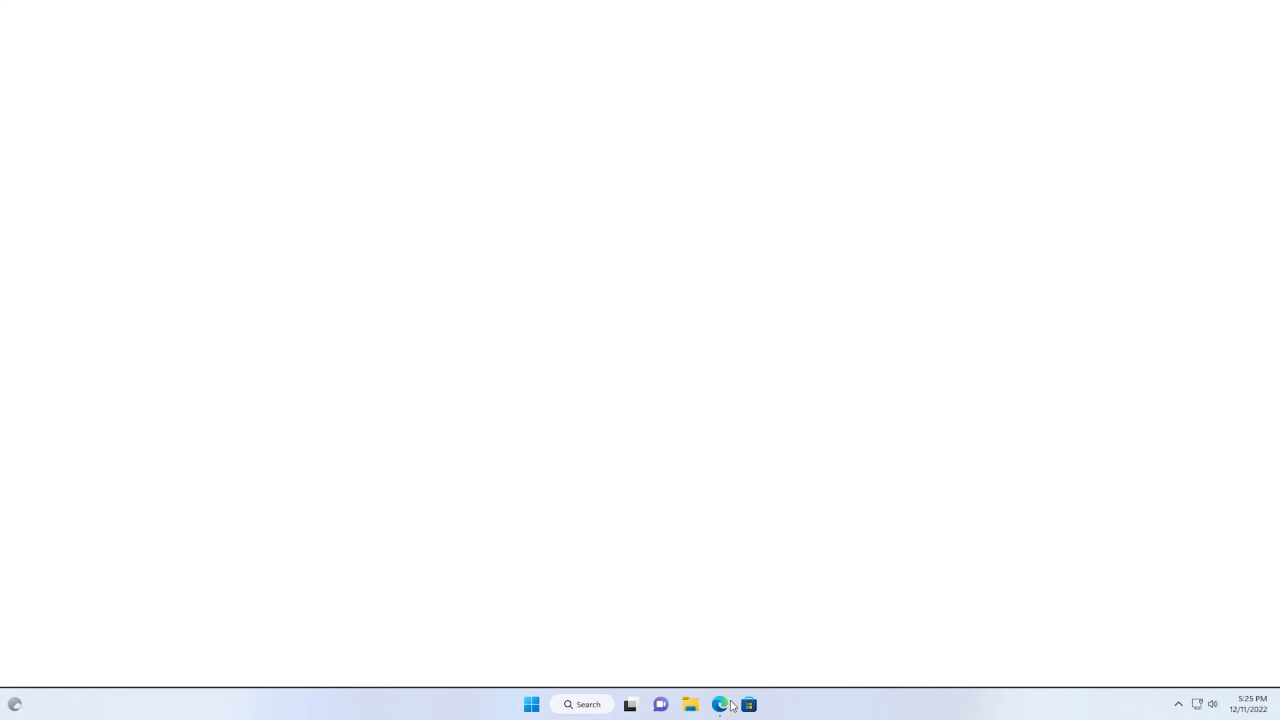
- Download the file-explorer F1 help zip from bakertechnologyservices.com and show it in the Downloads folder
{"action": "left_click", "coordinate": [720, 704]}
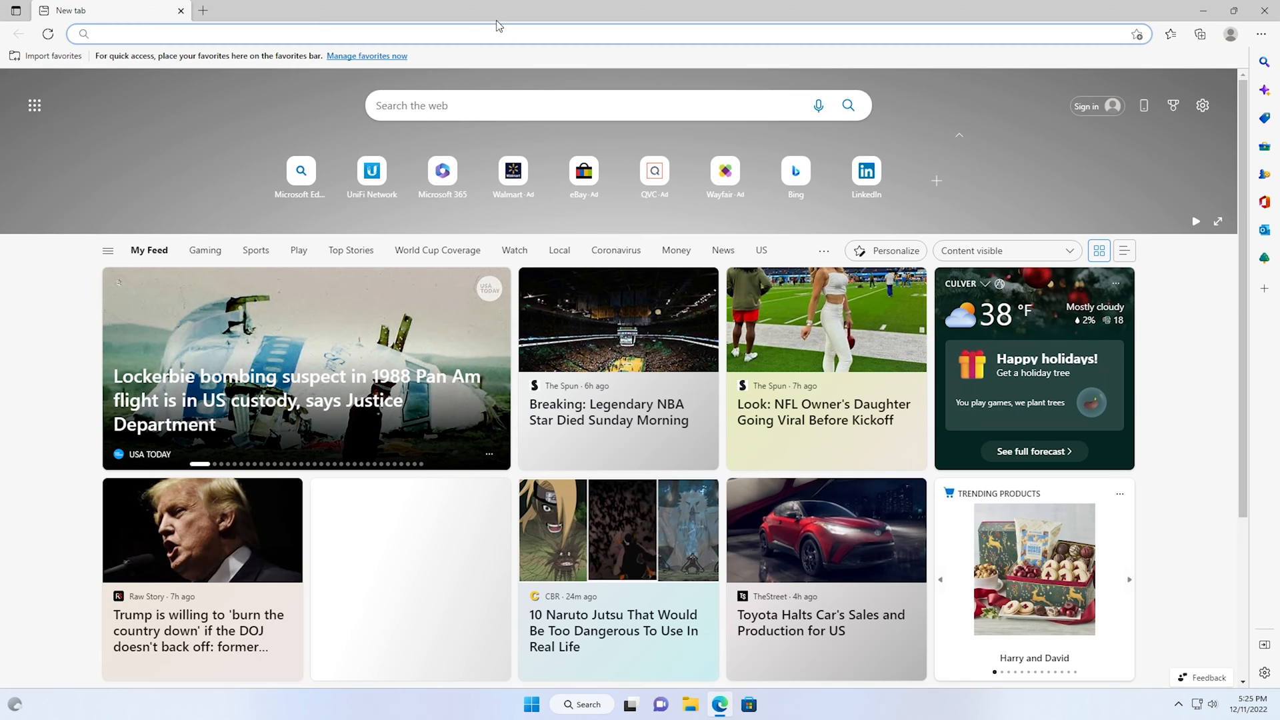
{"action": "type", "text": "https://www.bakertechnologyservices.com/tkdb/files/windows-10-11-file-explorer-disable-enable-f1-key-help.zip"}
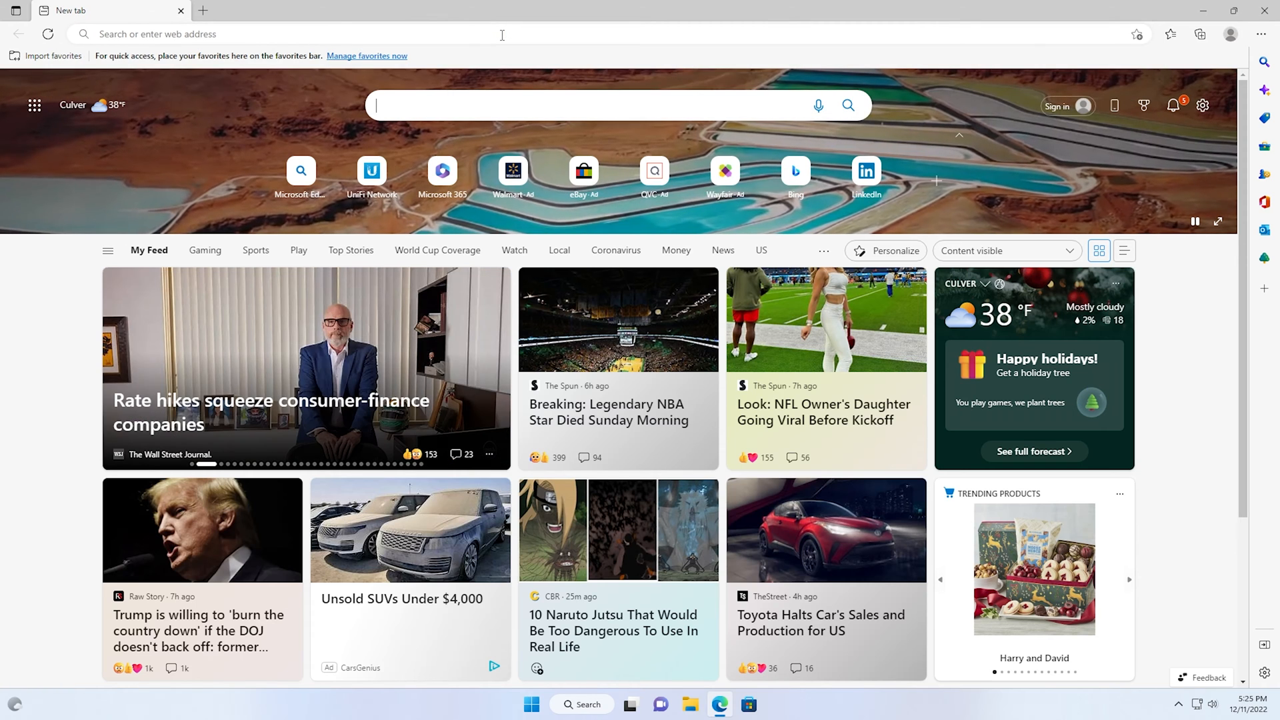
{"action": "left_click", "coordinate": [1199, 34]}
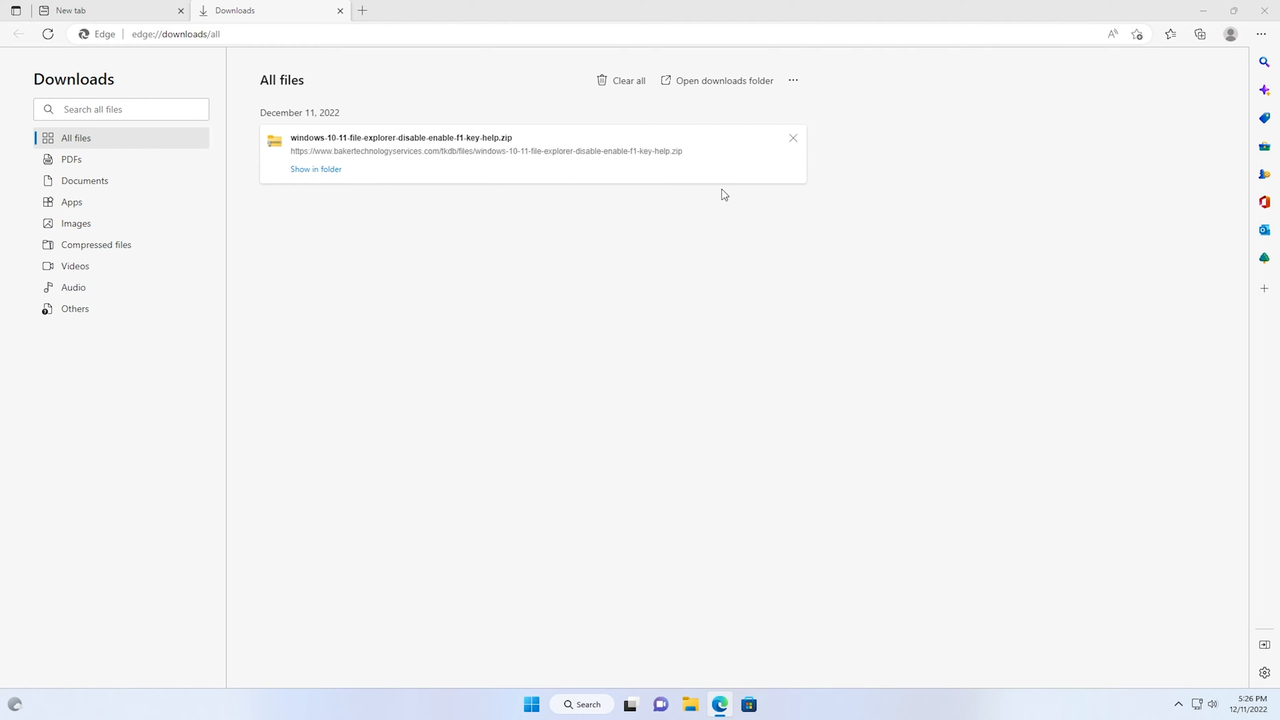
{"action": "left_click", "coordinate": [794, 137]}
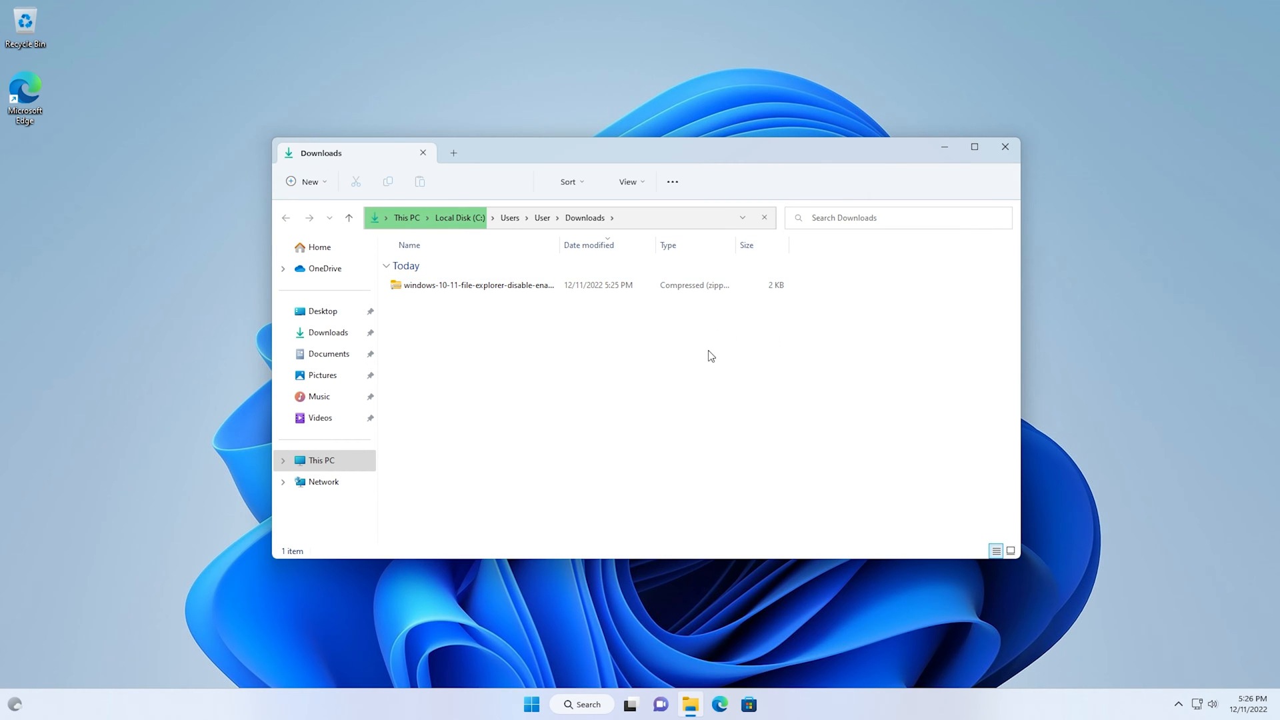
- Run osk, trigger F1 to see the Bing Windows help search open, then dismiss it
{"action": "left_click", "coordinate": [531, 705]}
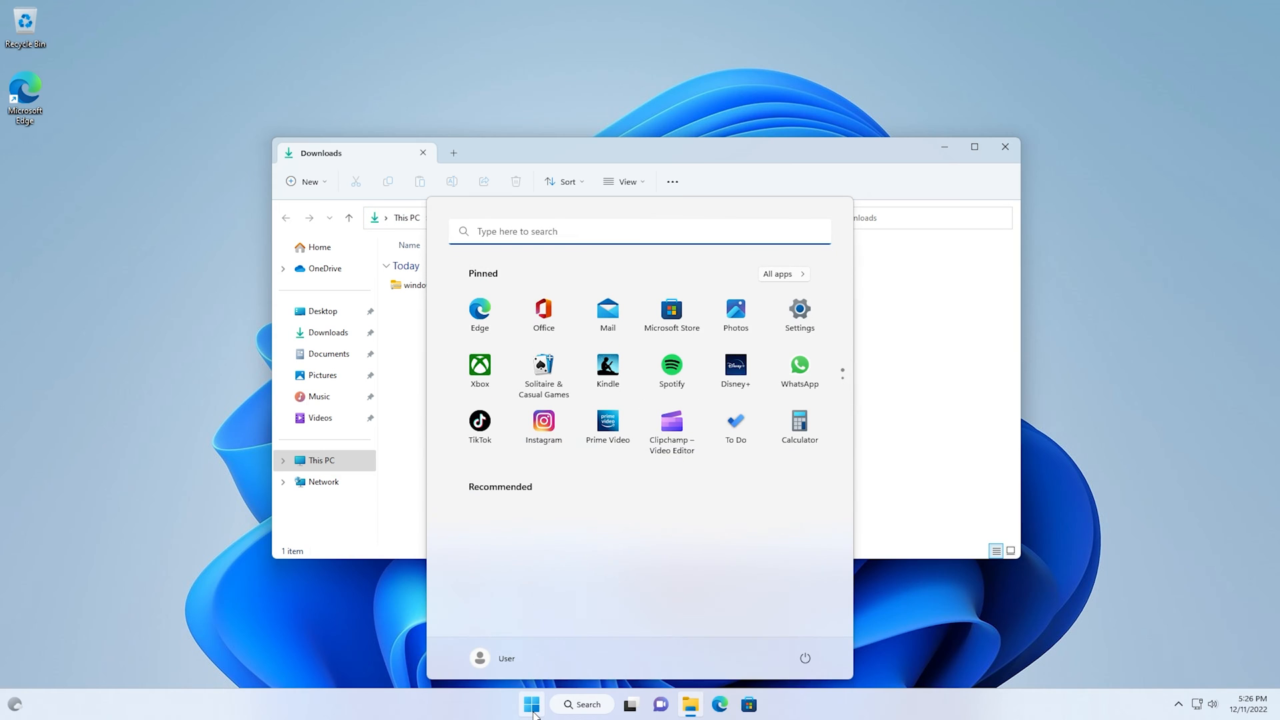
{"action": "type", "text": "osk"}
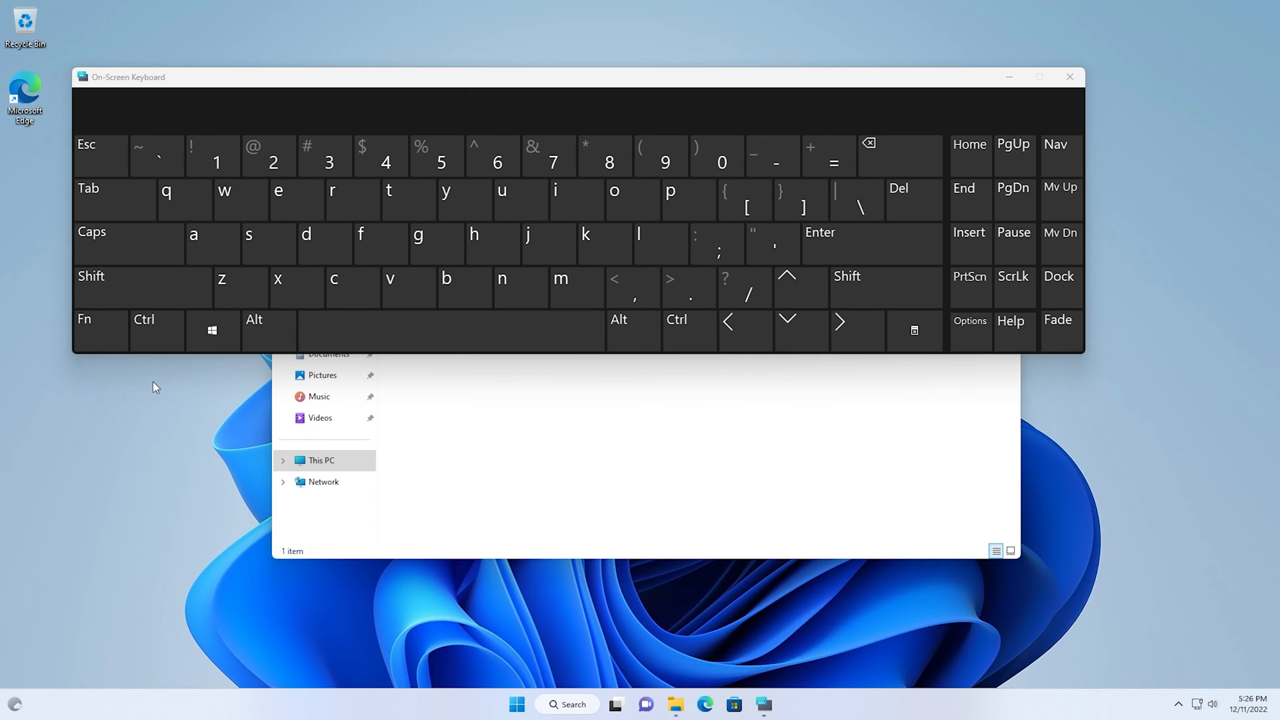
{"action": "left_click", "coordinate": [100, 331]}
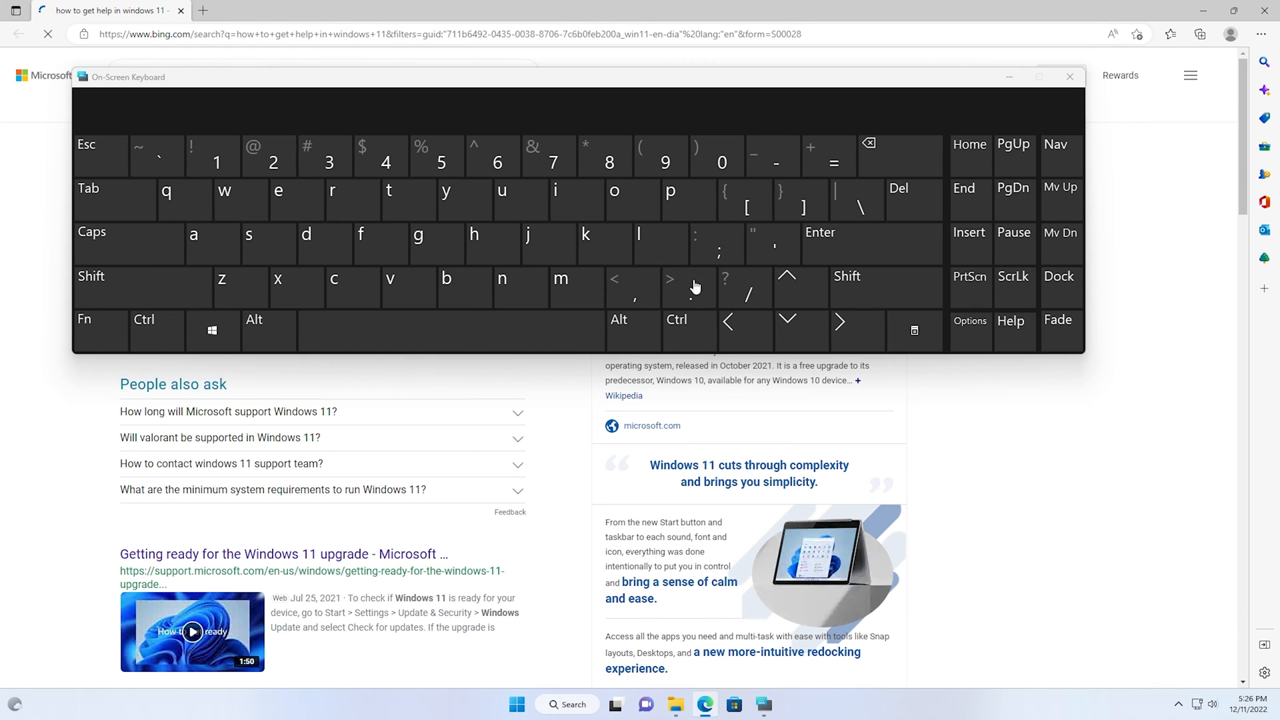
{"action": "left_click", "coordinate": [1070, 77]}
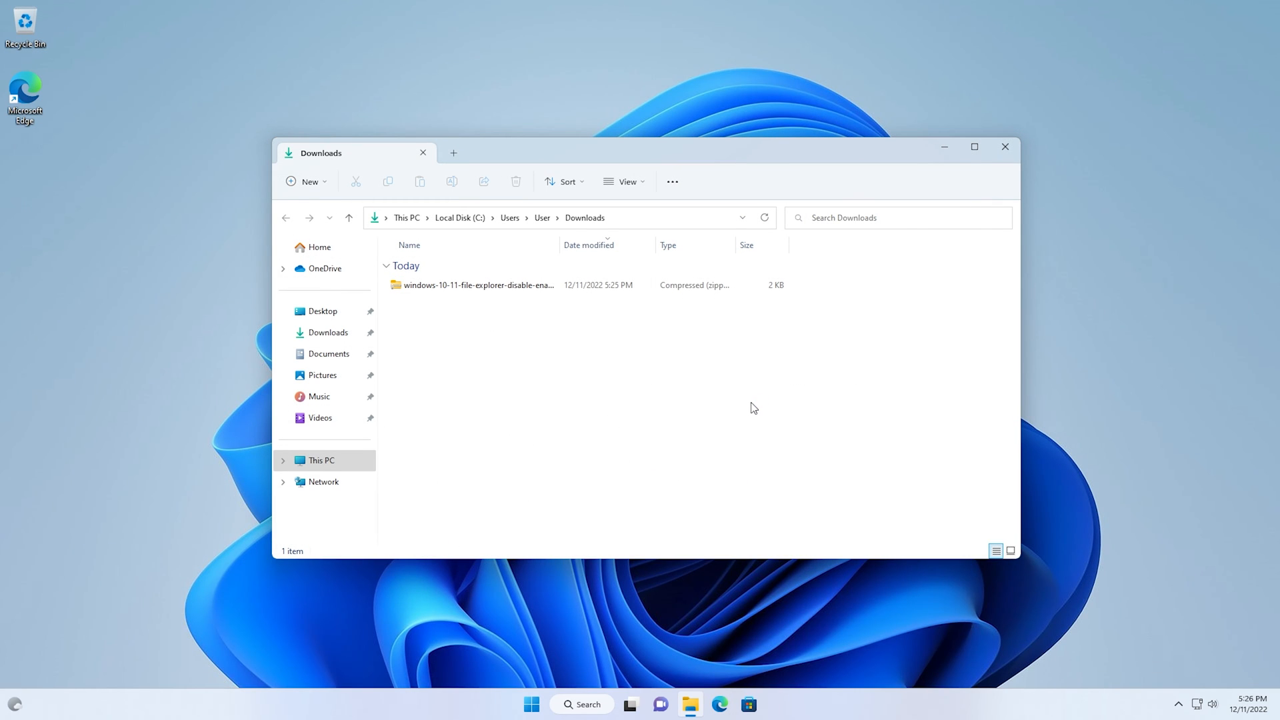
- Run disable-f1-key-help-windows-explorer.reg from the zip, approve the registry change, and close Explorer
{"action": "left_click", "coordinate": [478, 284]}
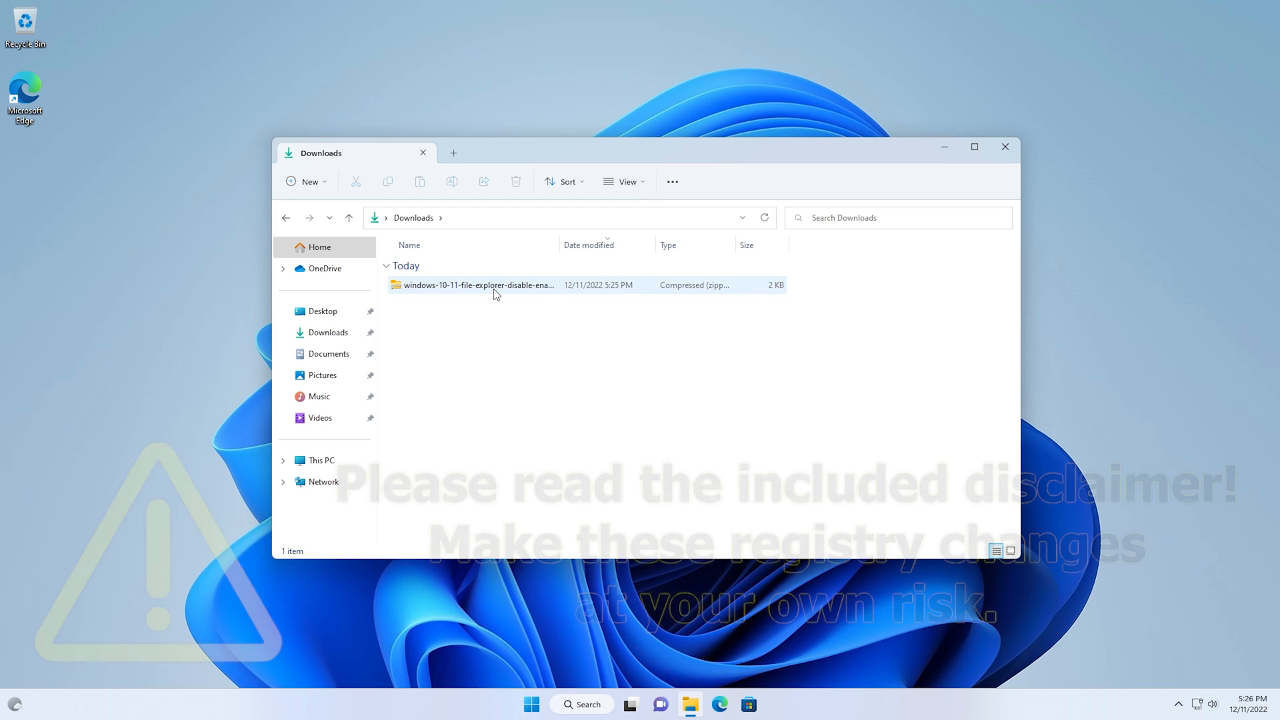
{"action": "double_click", "coordinate": [471, 284]}
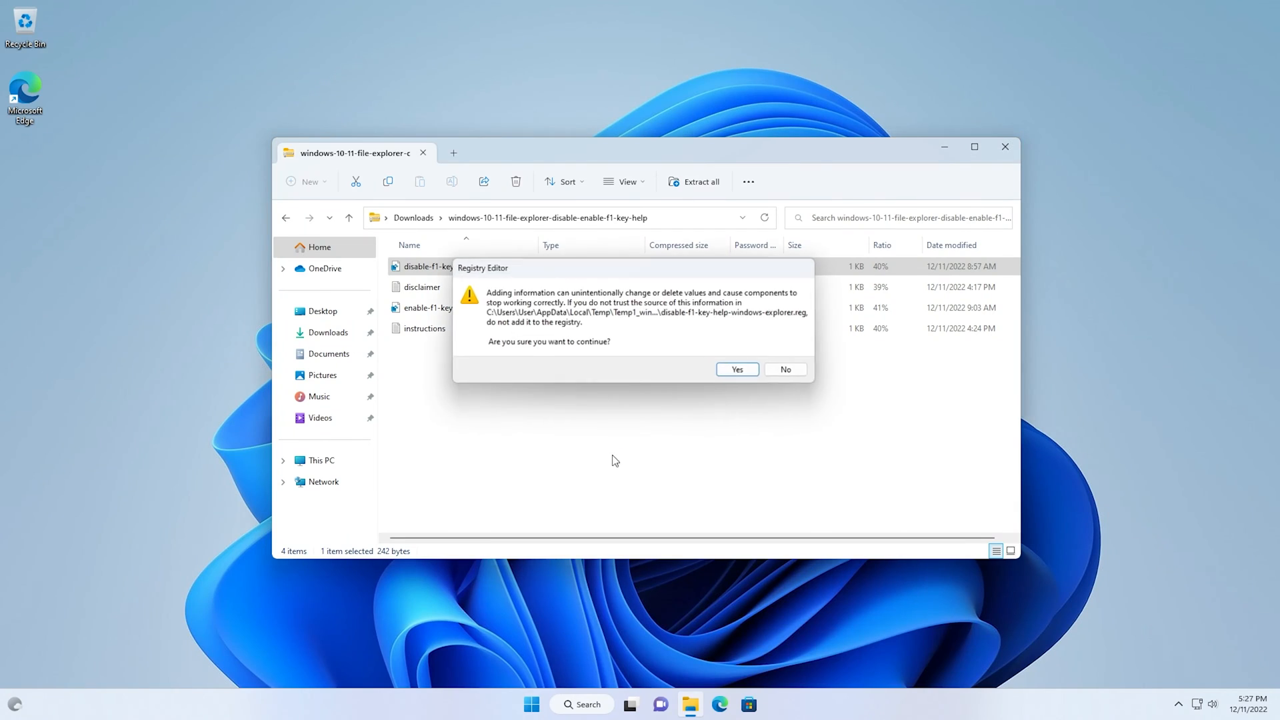
{"action": "left_click", "coordinate": [736, 370]}
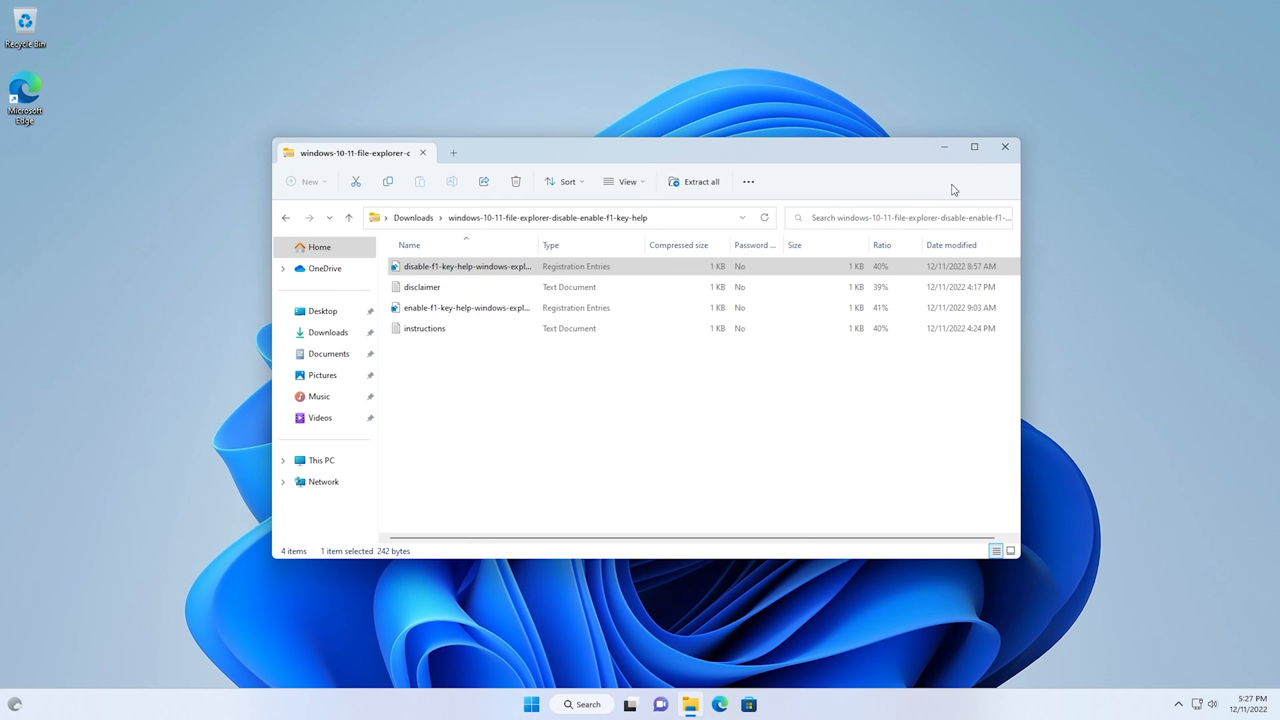
{"action": "left_click", "coordinate": [1006, 147]}
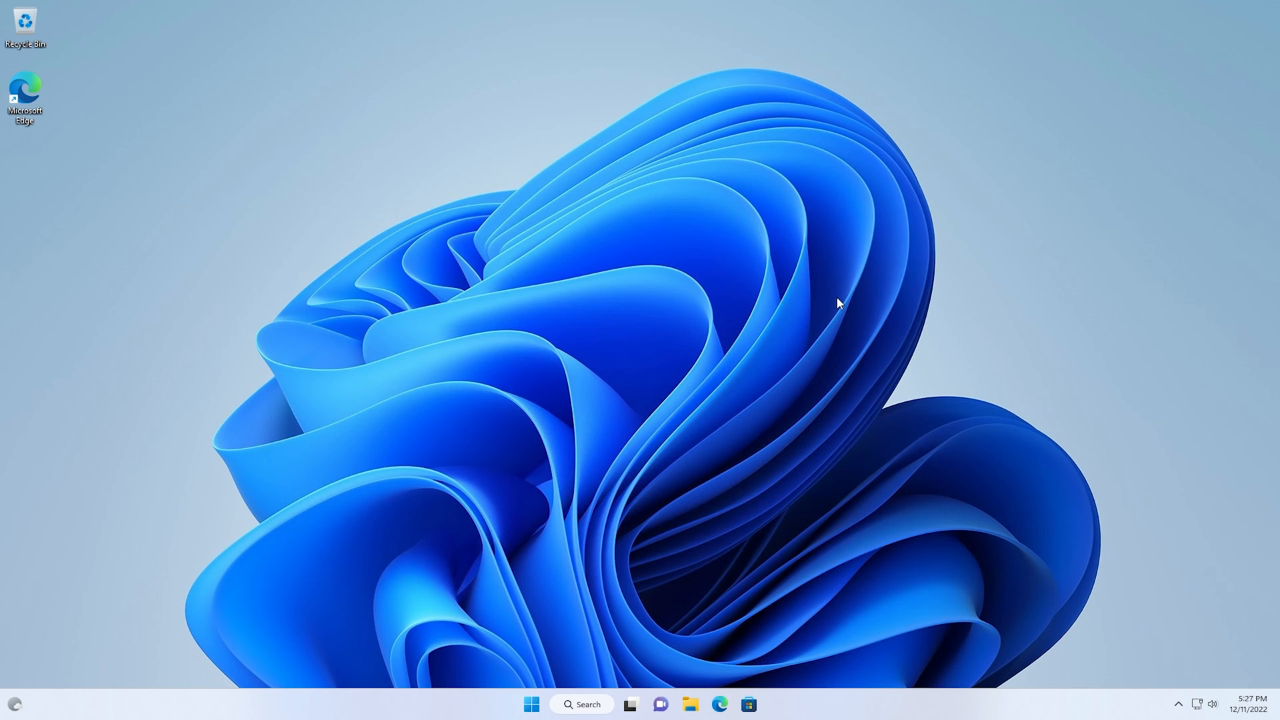
- Run osk, press Fn then F1 to see no help search appears, then close the keyboard
{"action": "left_click", "coordinate": [531, 704]}
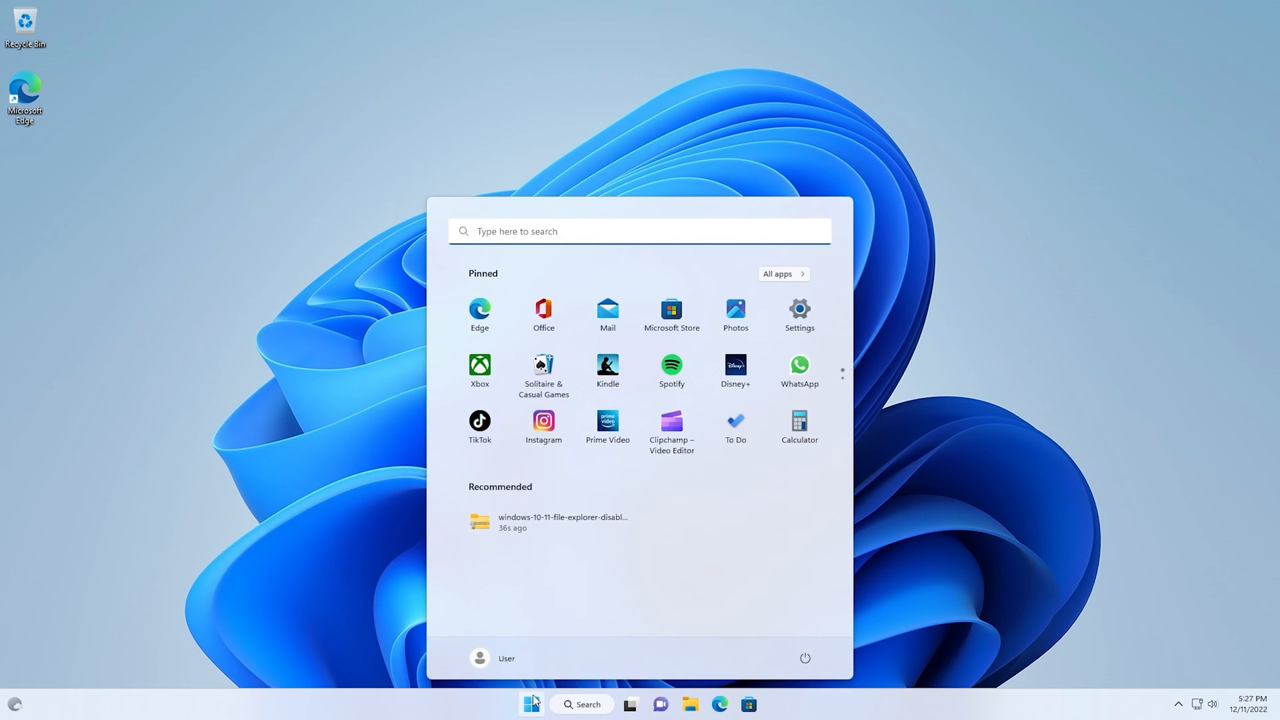
{"action": "type", "text": "osk"}
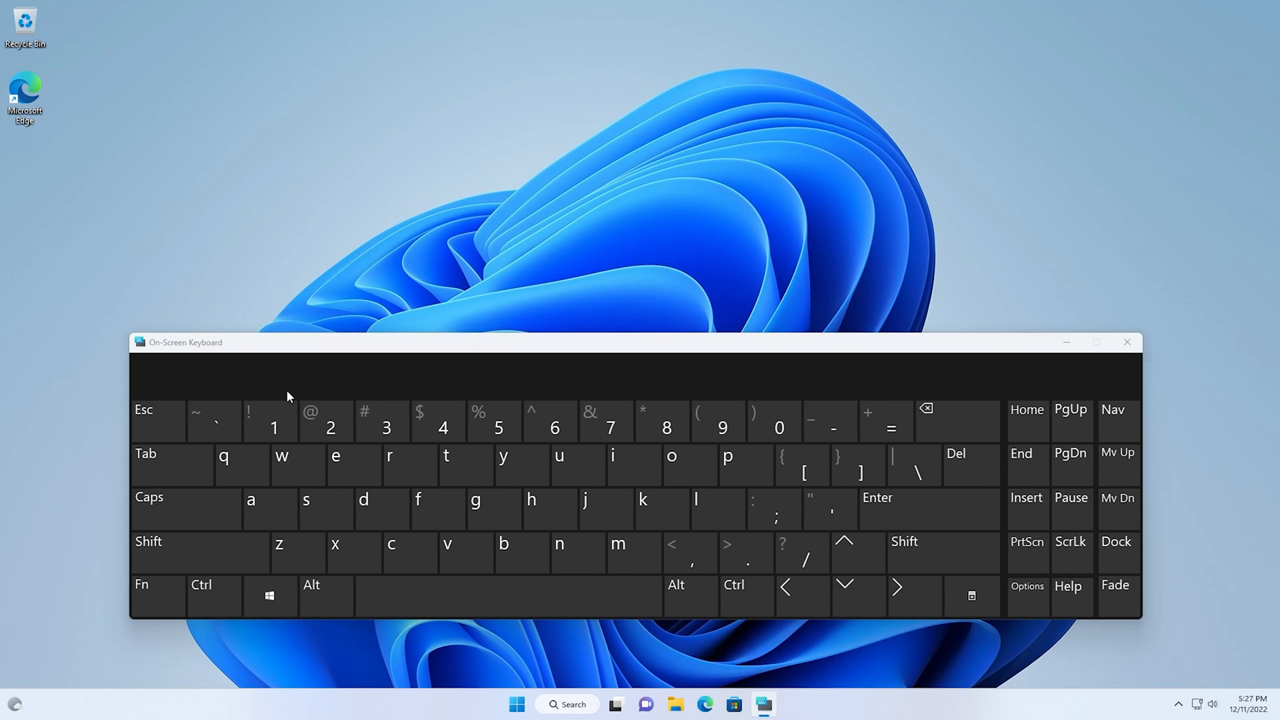
{"action": "left_click", "coordinate": [158, 596]}
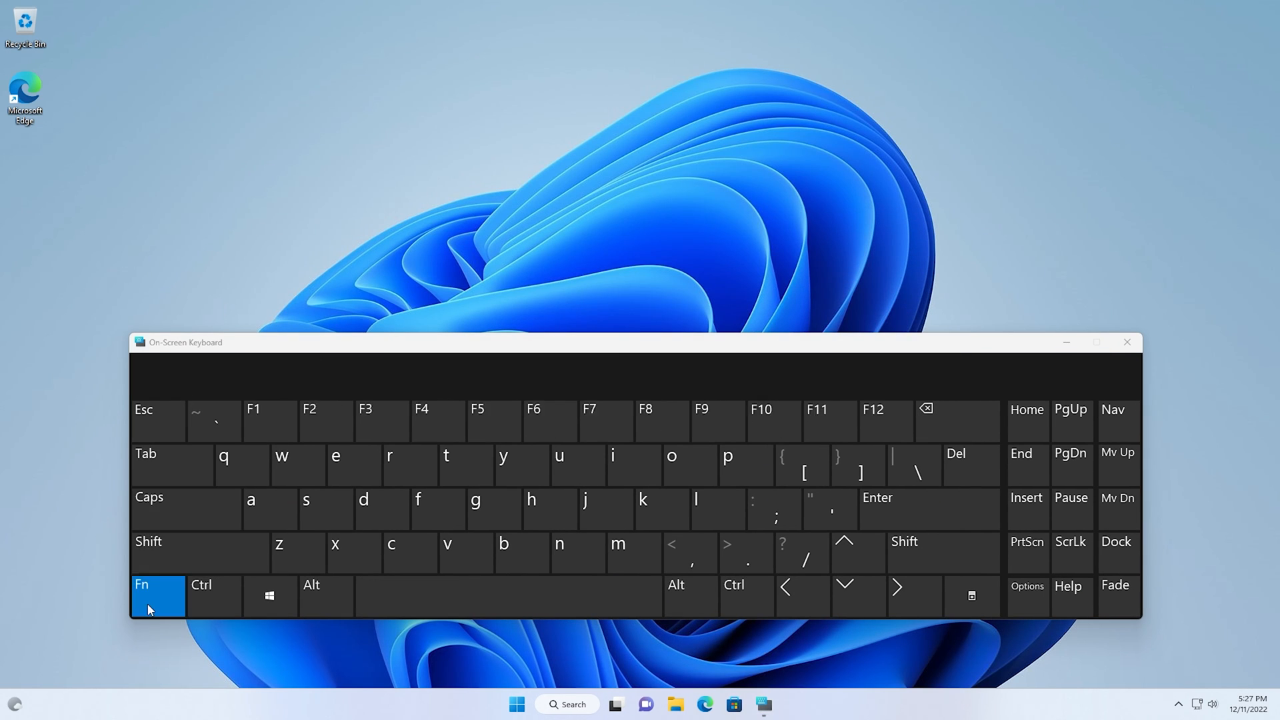
{"action": "left_click", "coordinate": [158, 596]}
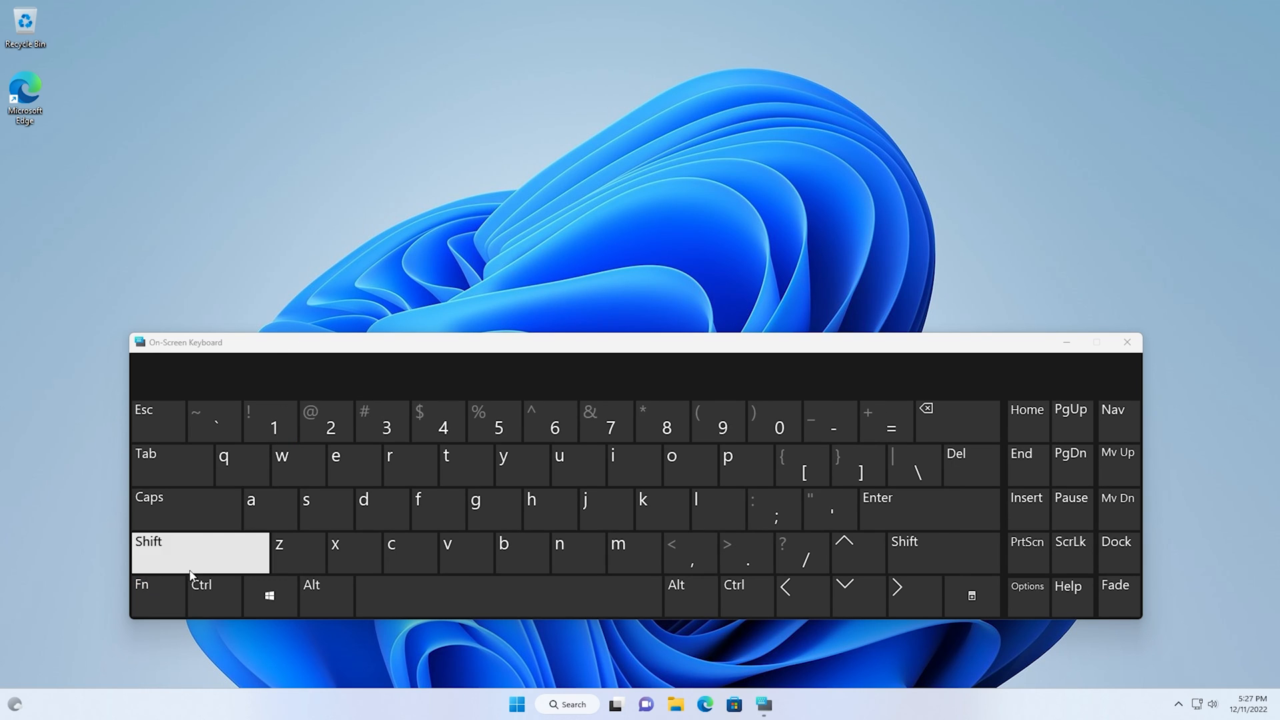
{"action": "mouse_move", "coordinate": [1127, 344]}
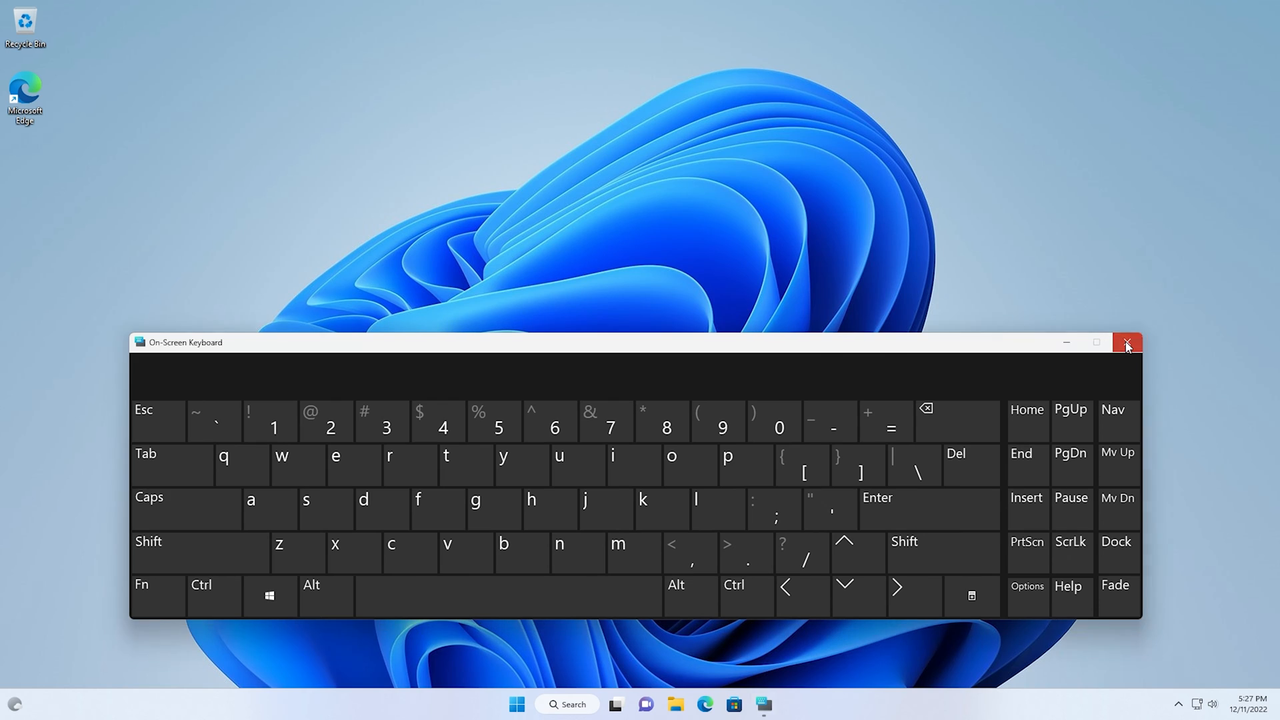
{"action": "left_click", "coordinate": [1128, 344]}
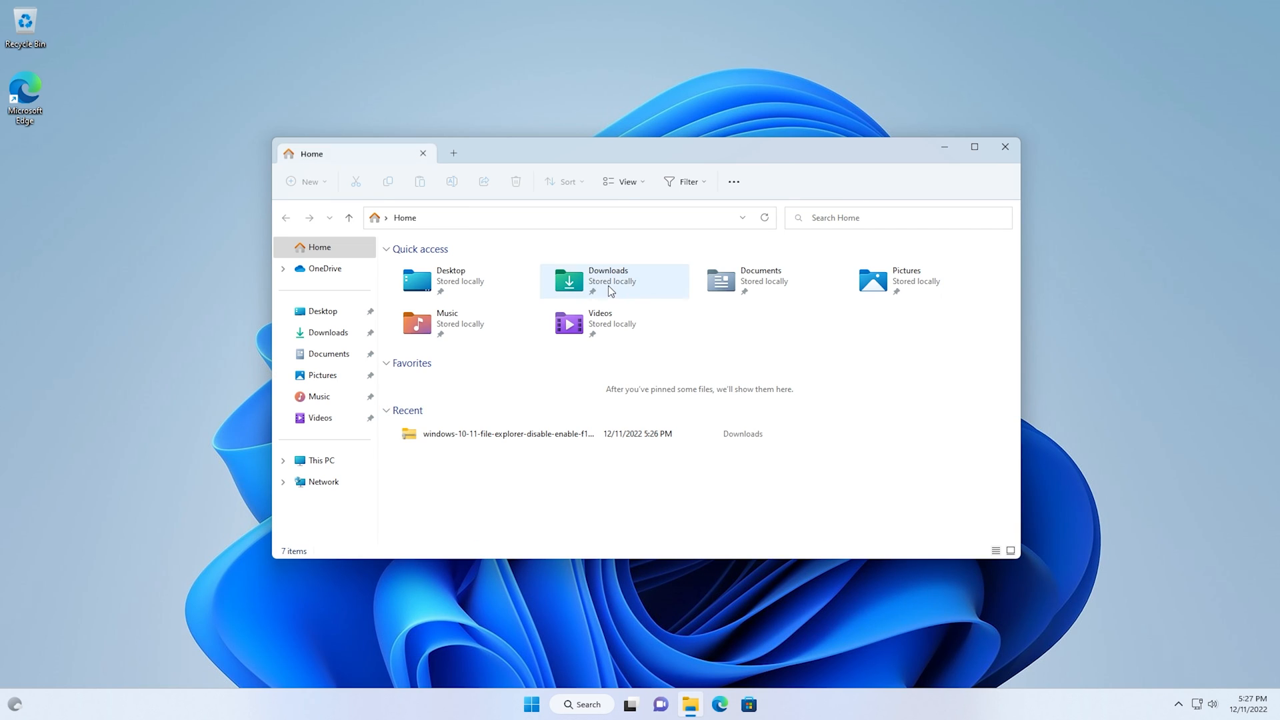
- Run enable-f1-key-help-windows-explorer.reg from the zip in Downloads, then bring up Start search
{"action": "double_click", "coordinate": [608, 280]}
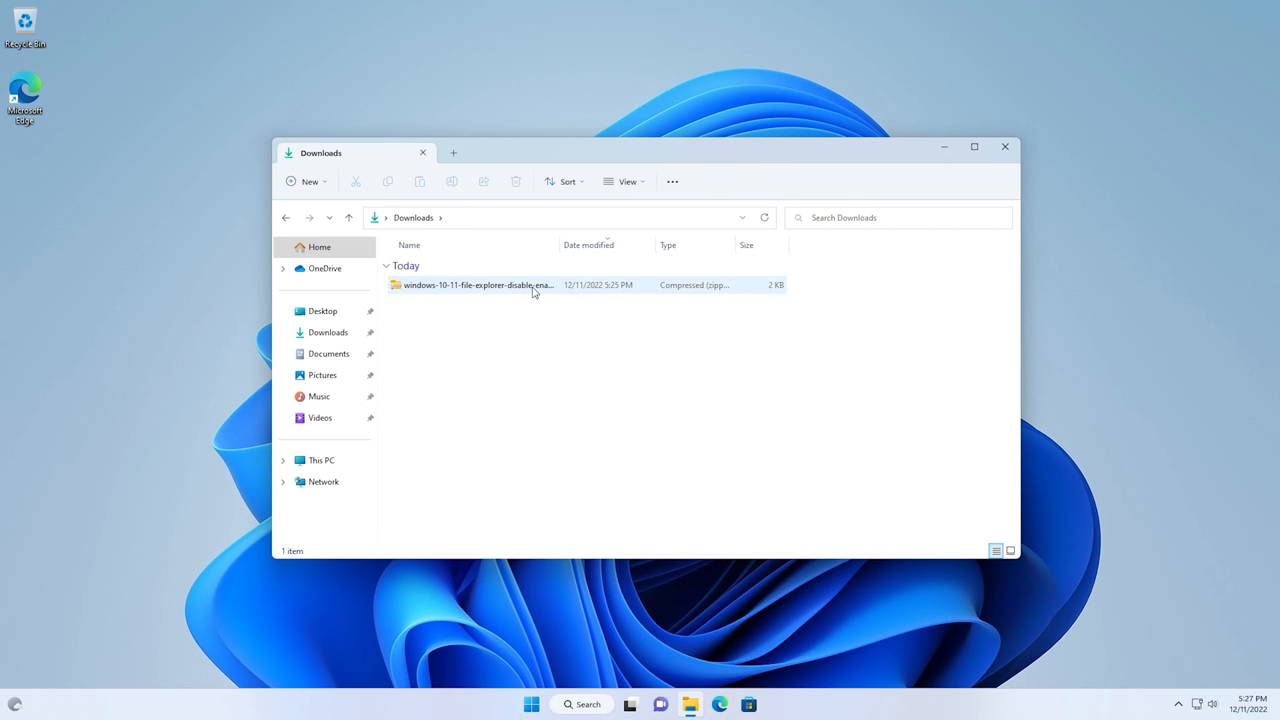
{"action": "double_click", "coordinate": [477, 286]}
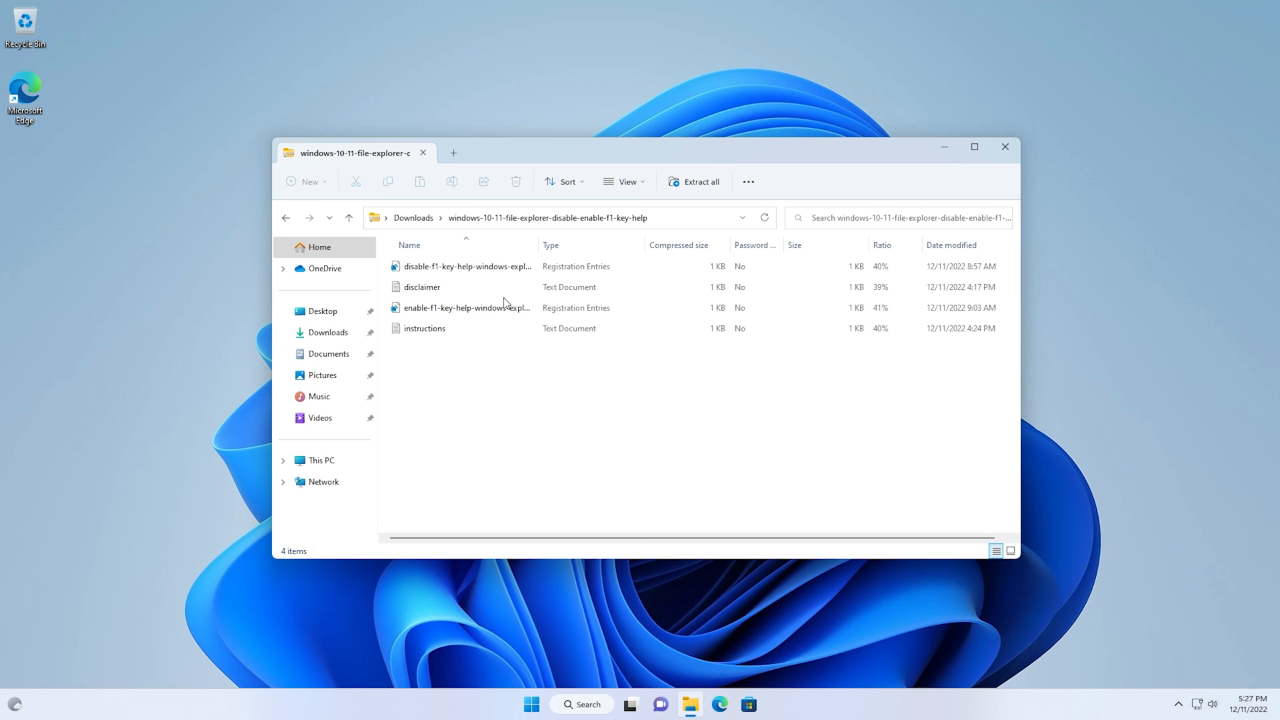
{"action": "double_click", "coordinate": [467, 307]}
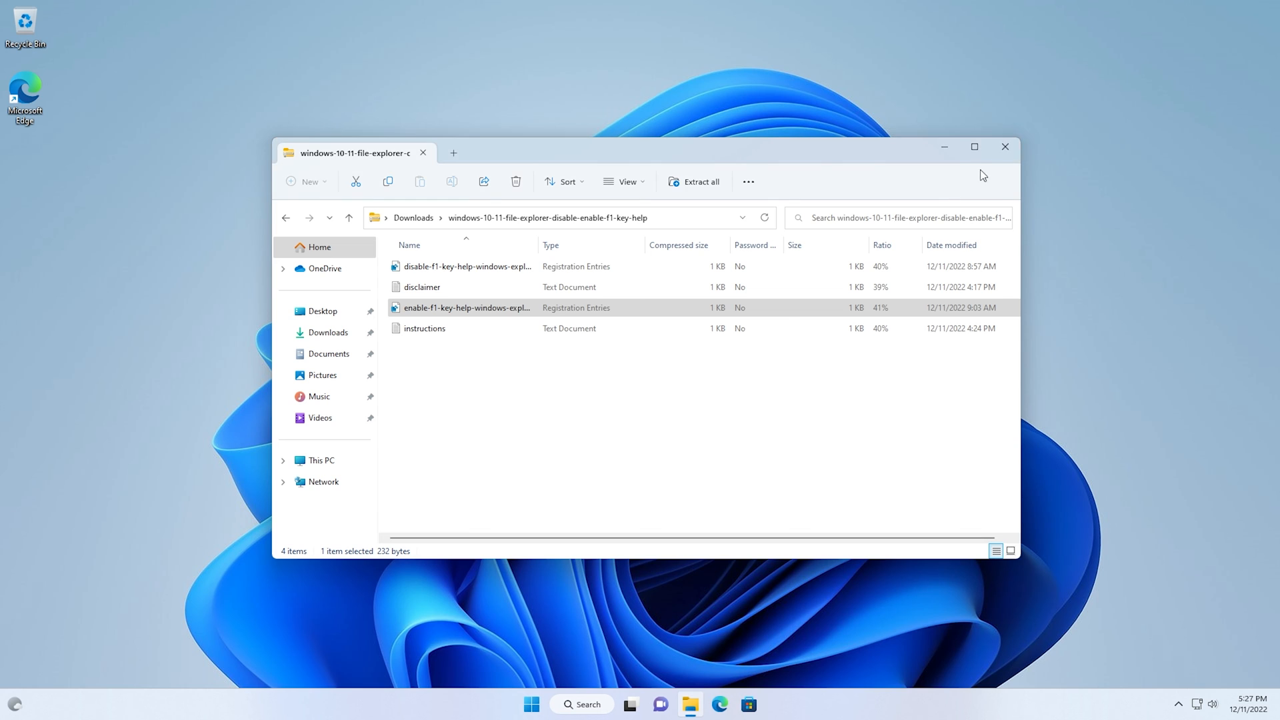
{"action": "left_click", "coordinate": [531, 704]}
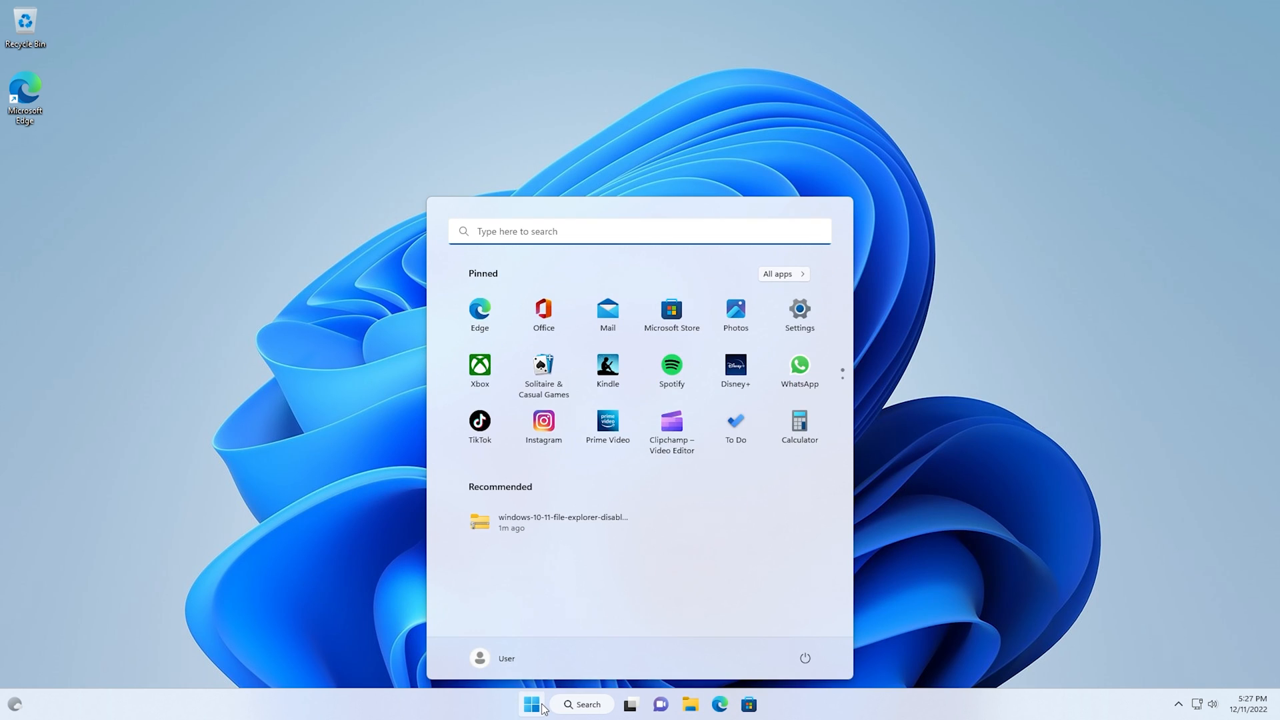
- Run osk, trigger F1 to see the Bing help search return, then close the keyboard and Edge
{"action": "type", "text": "osk"}
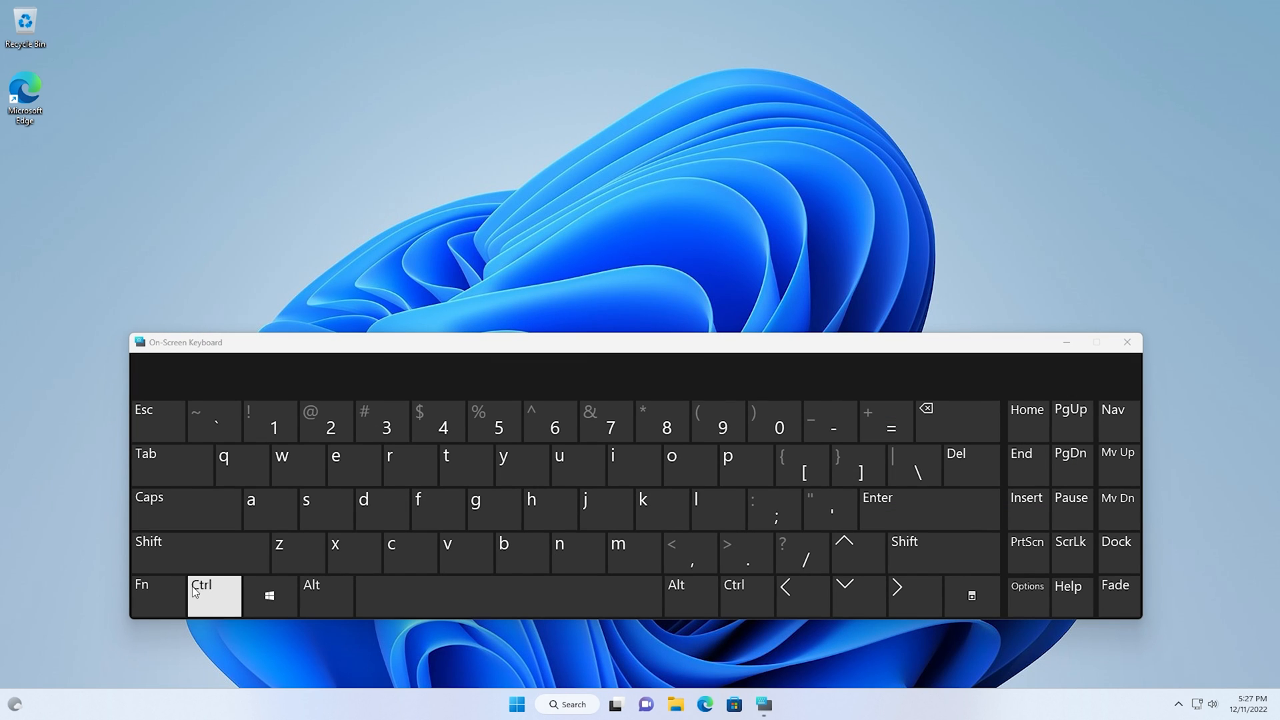
{"action": "left_click", "coordinate": [157, 596]}
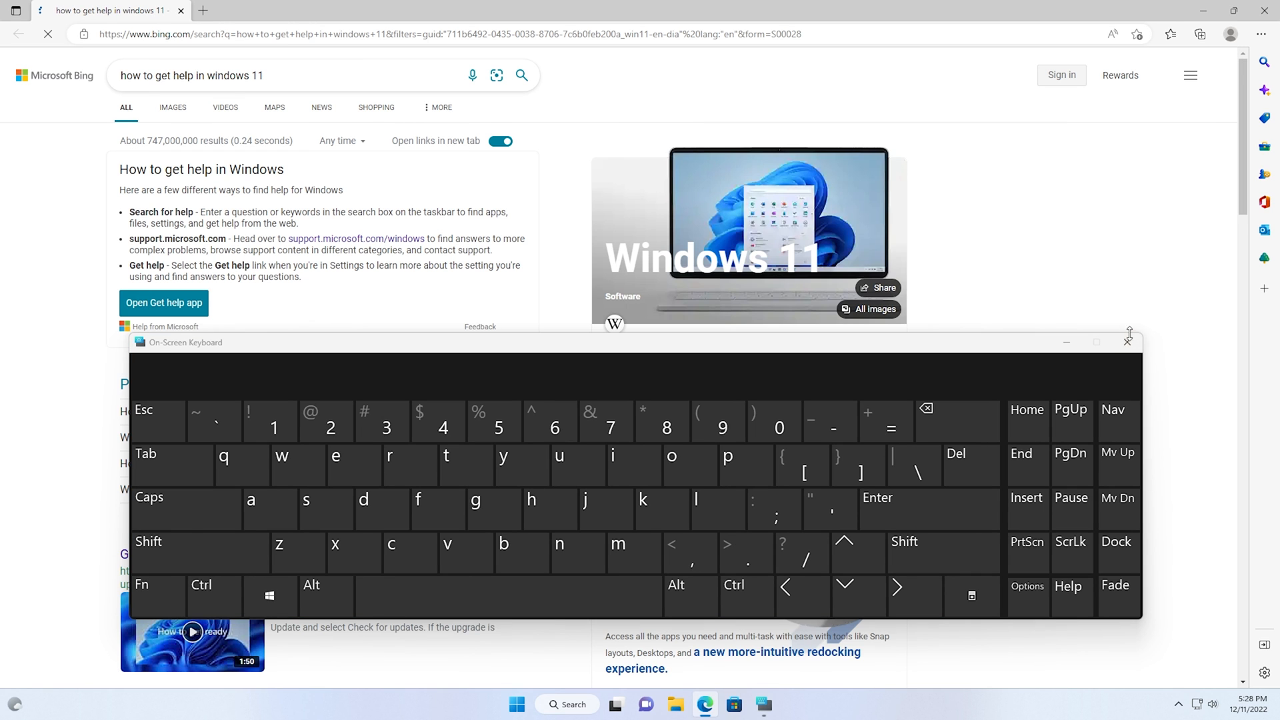
{"action": "left_click", "coordinate": [1129, 342]}
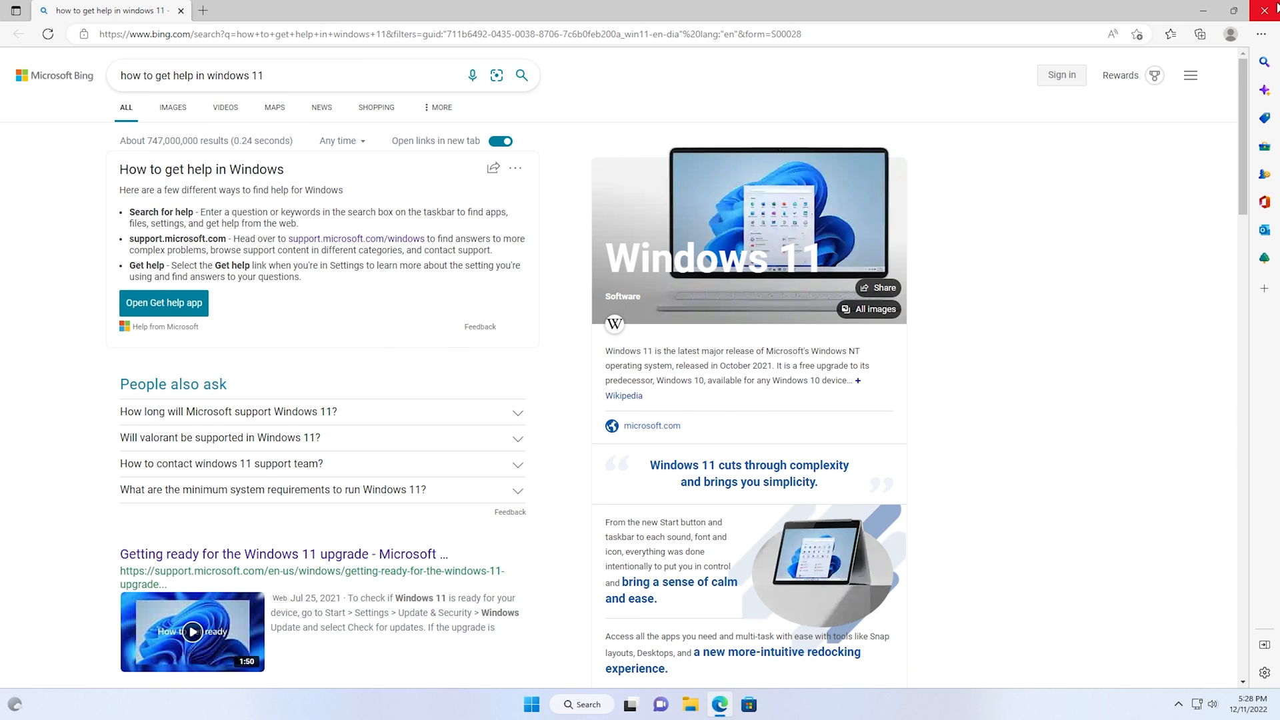
{"action": "left_click", "coordinate": [1272, 10]}
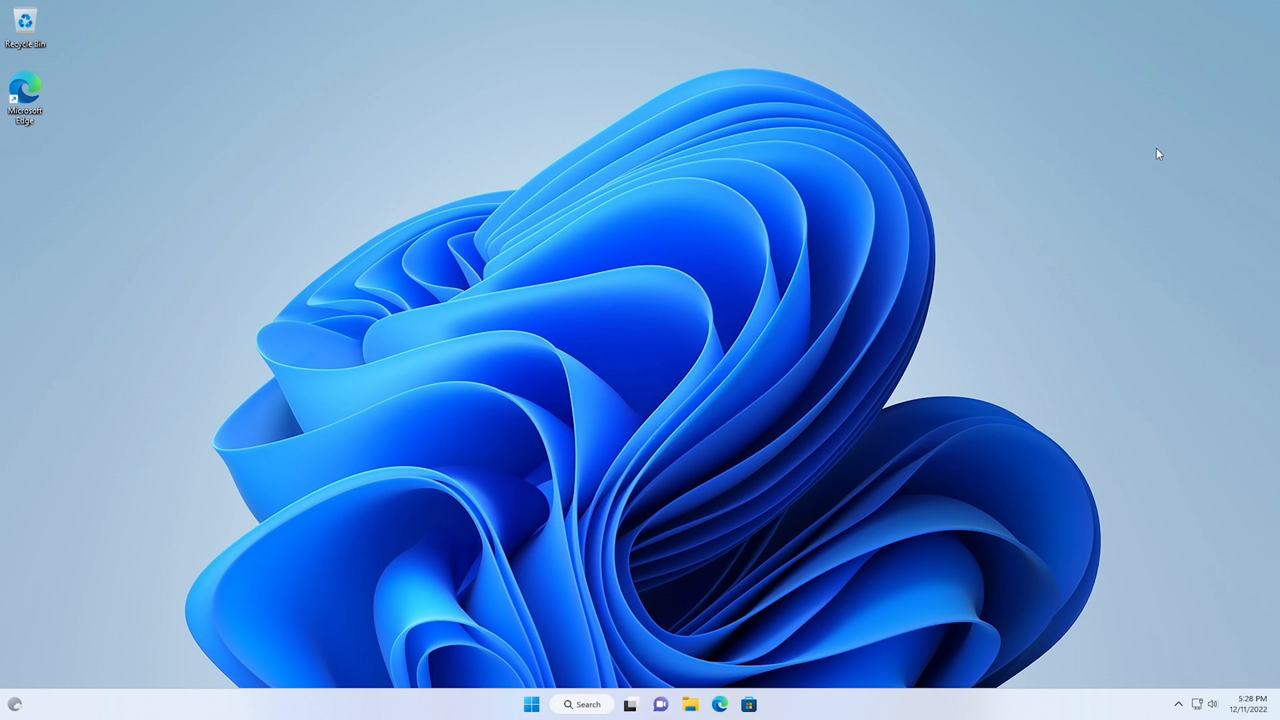